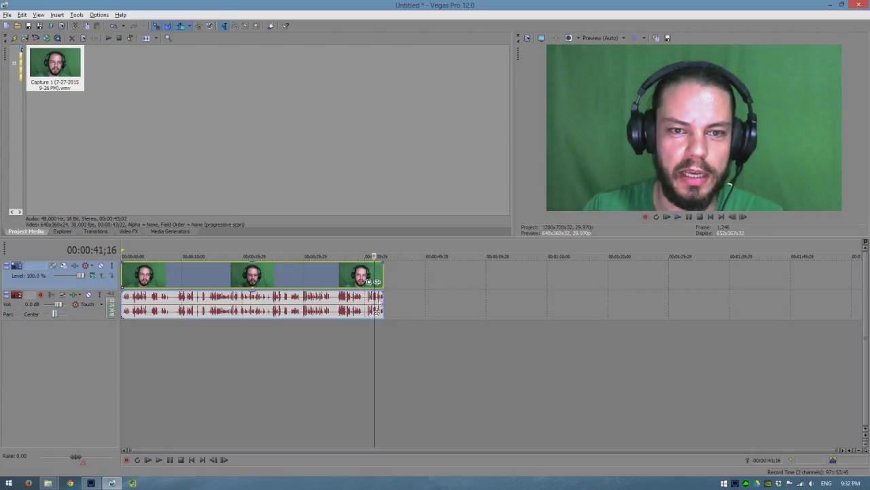
# Step: Place the imported Minecraft gameplay clip on tracks beneath the webcam recording
pyautogui.click(207, 255)
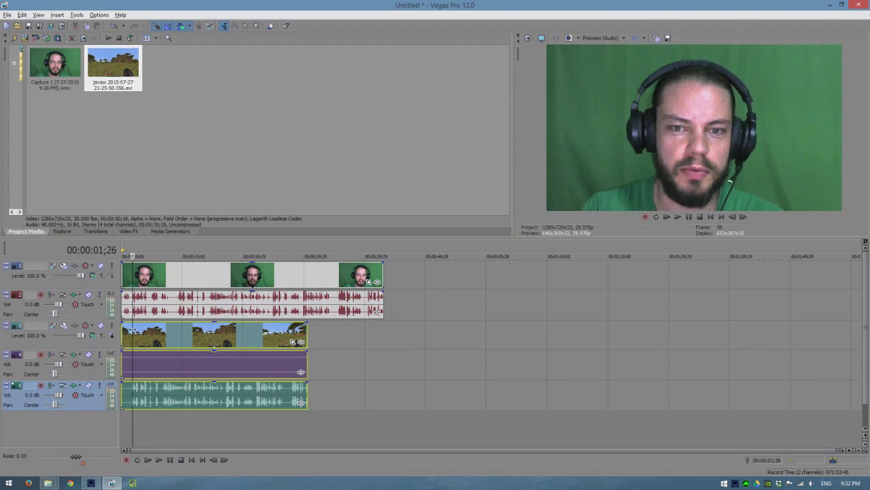
# Step: Scrub the timeline to the clap so the webcam and gameplay waveforms can be aligned
pyautogui.click(307, 256)
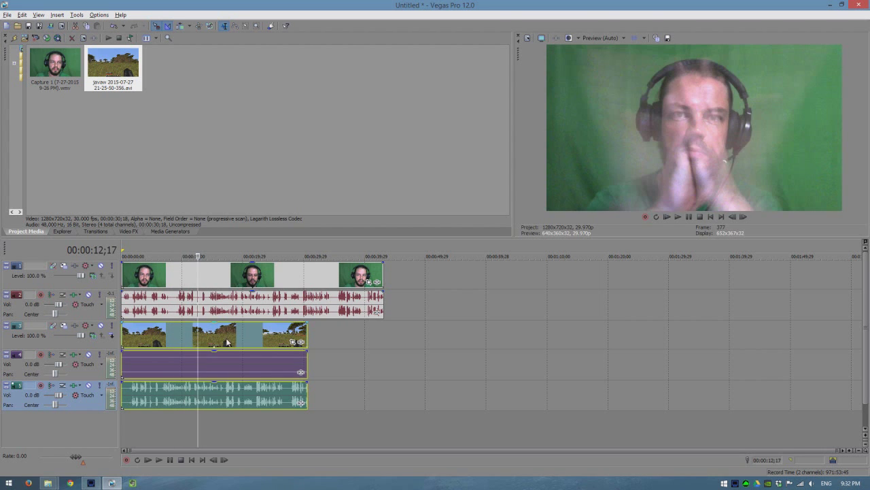
pyautogui.moveTo(219, 358)
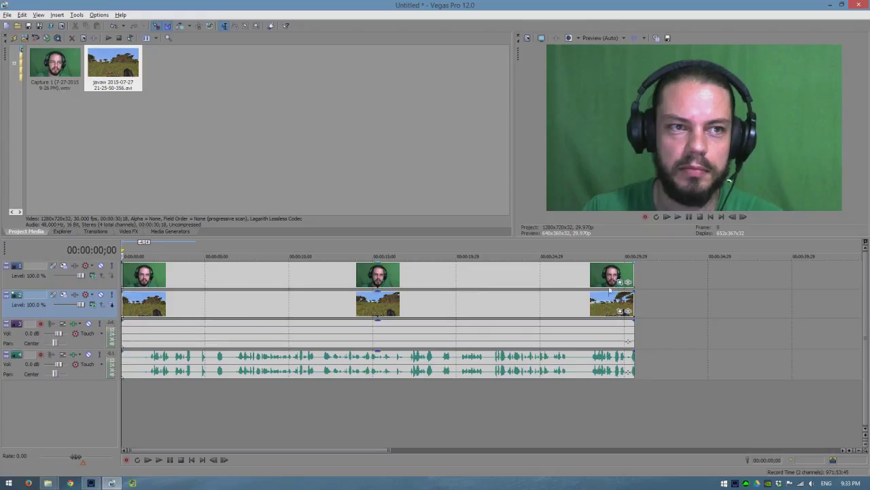
pyautogui.moveTo(547, 296)
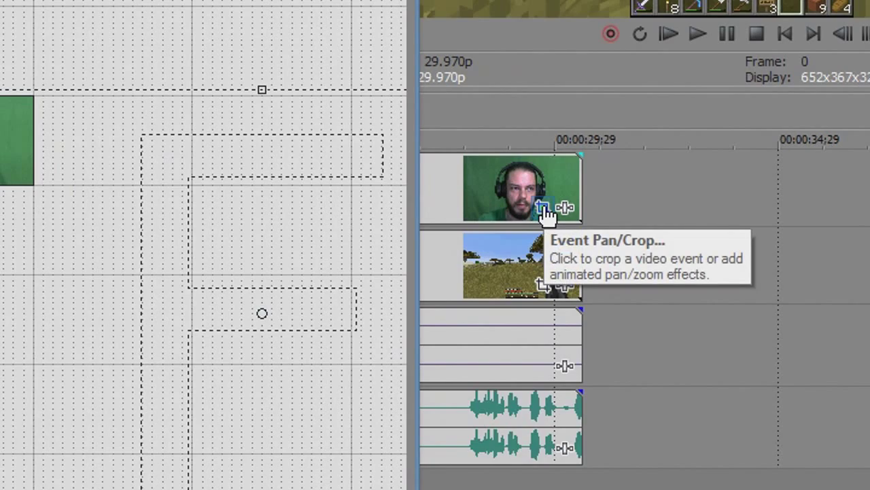
# Step: Bring up Event Pan/Crop for the webcam video event
pyautogui.click(542, 206)
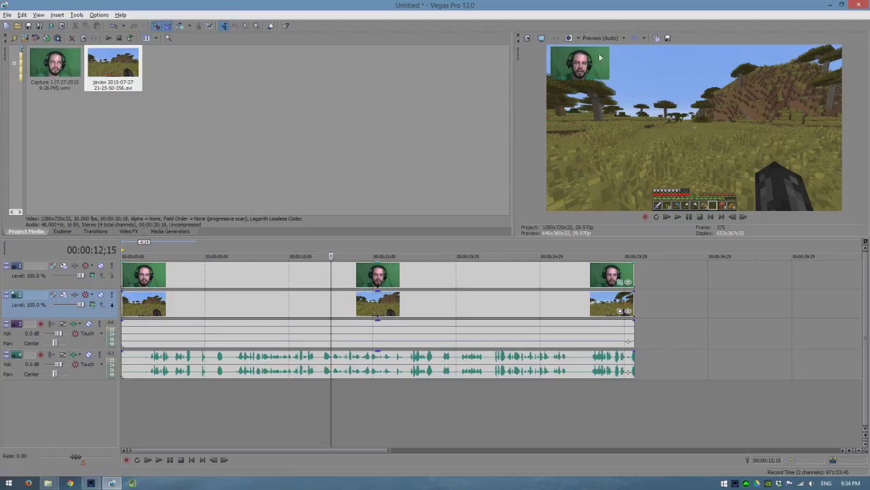
pyautogui.moveTo(647, 166)
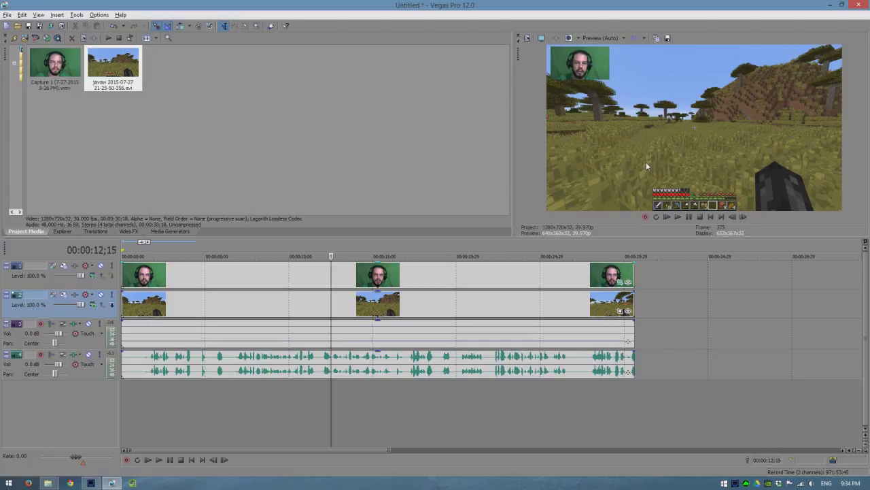